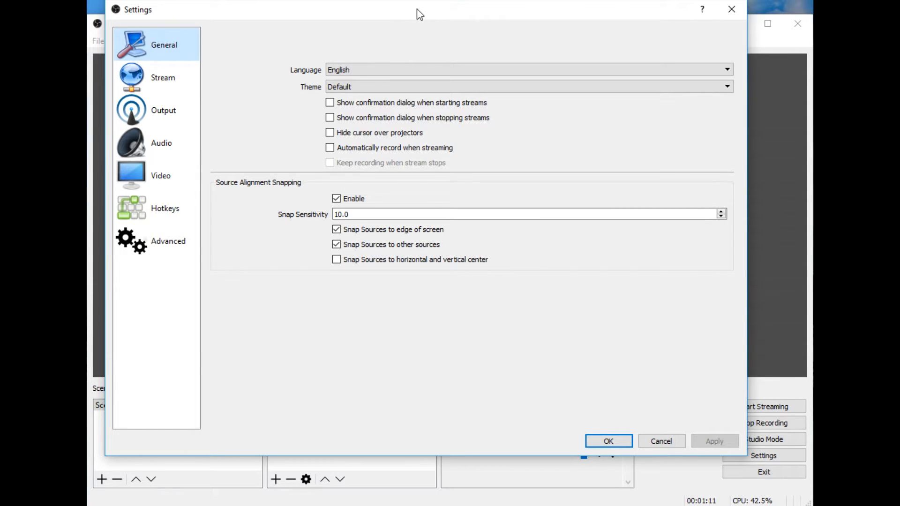
mouse_move(335, 41)
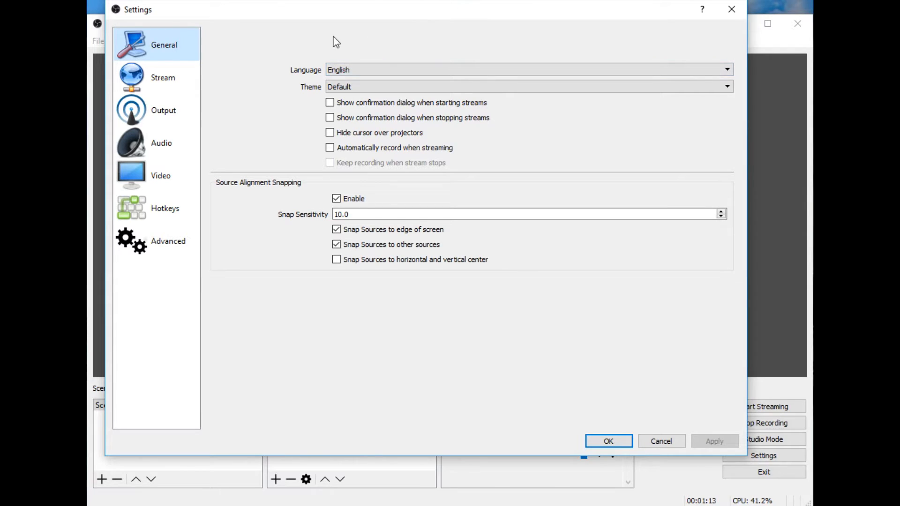
- Show the Output section with advanced streaming options (CBR, 2500 bitrate)
click(163, 110)
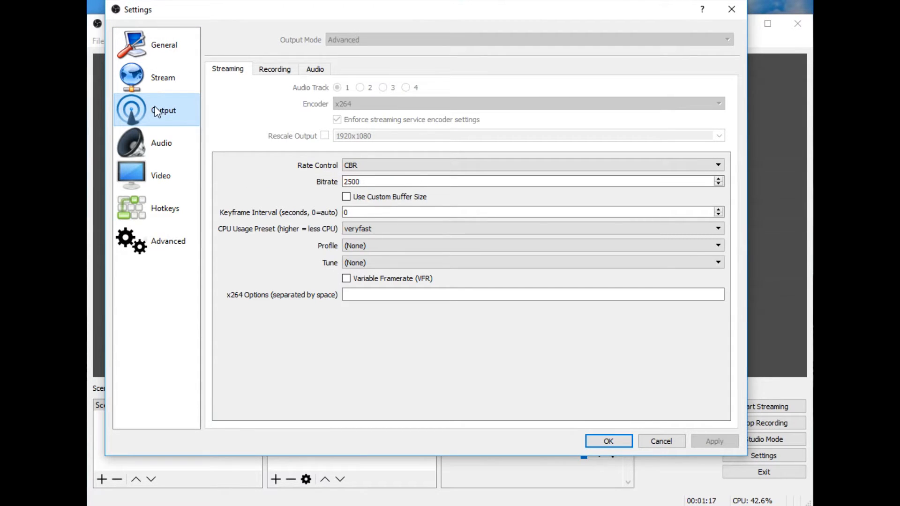
mouse_move(350, 46)
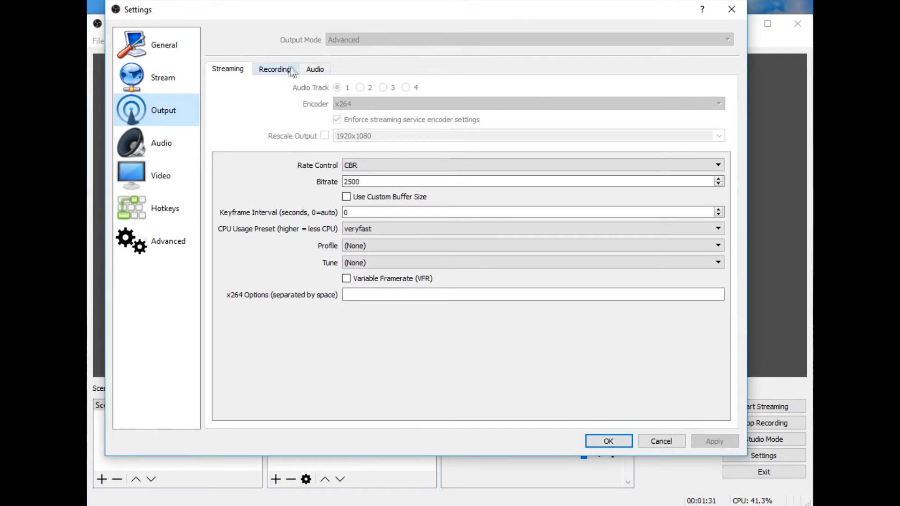
mouse_move(352, 47)
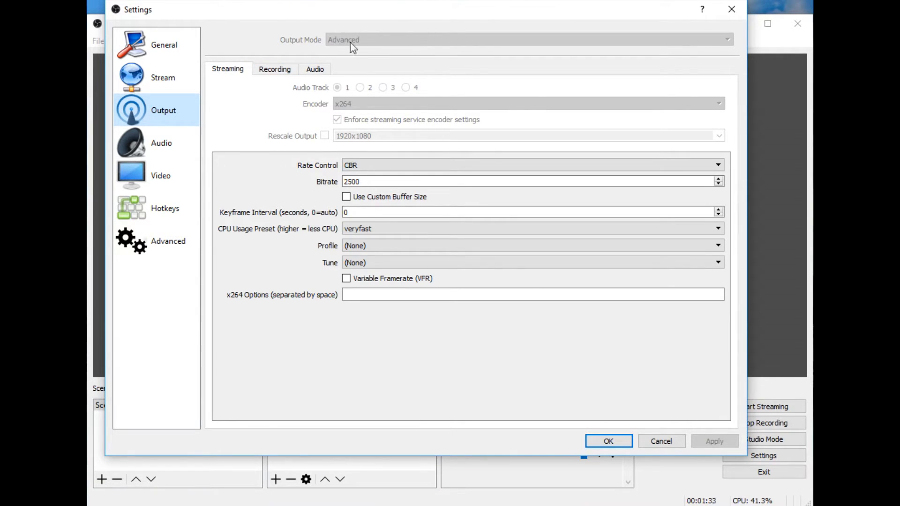
mouse_move(343, 47)
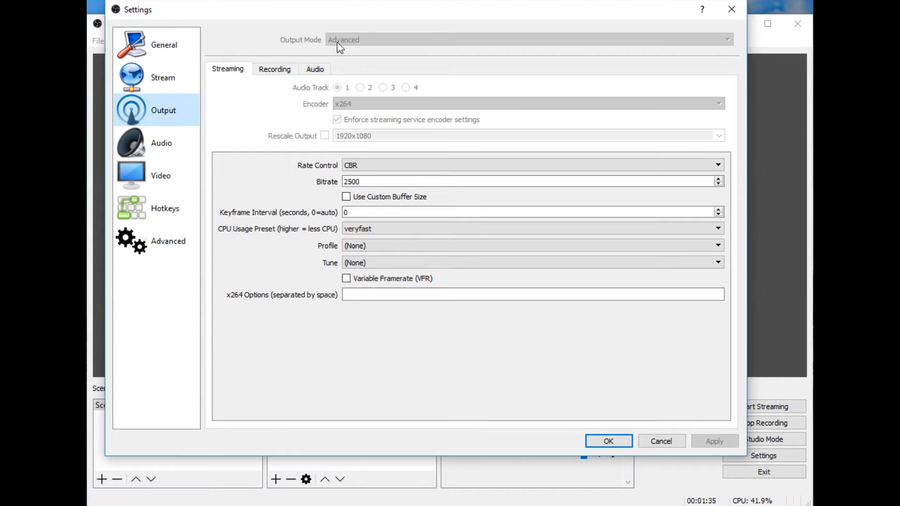
- On the Recording tab, enable Audio Track 2 alongside track 1
click(274, 69)
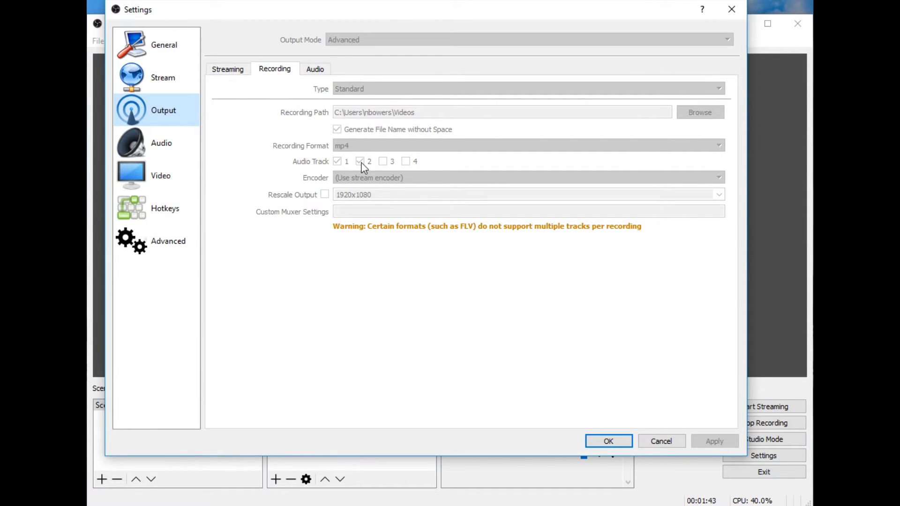
click(359, 161)
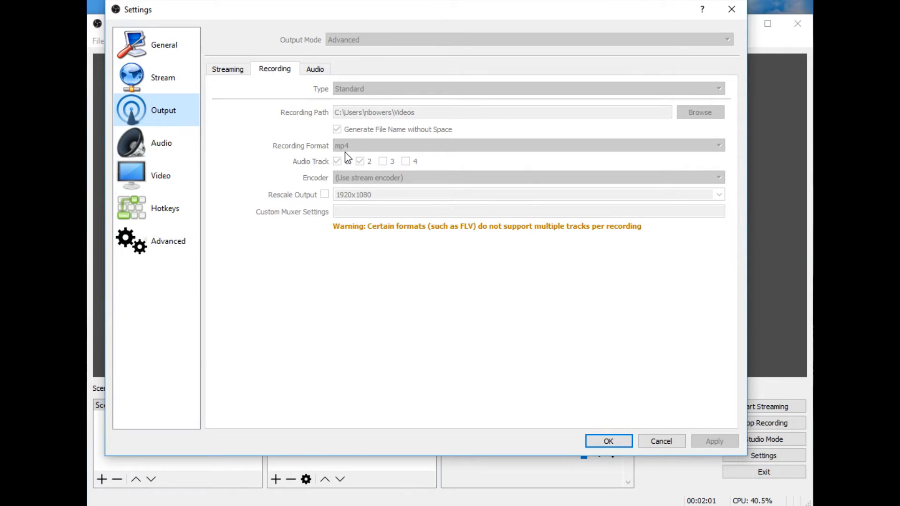
mouse_move(462, 236)
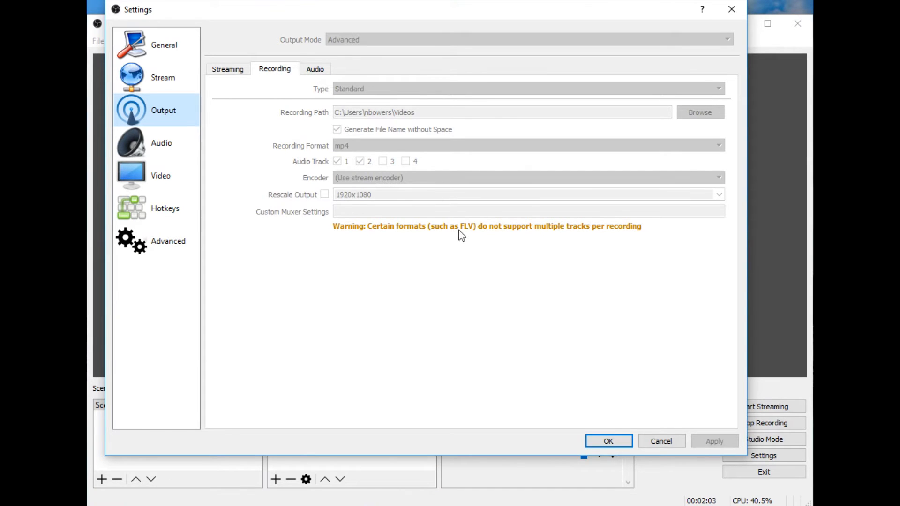
mouse_move(456, 234)
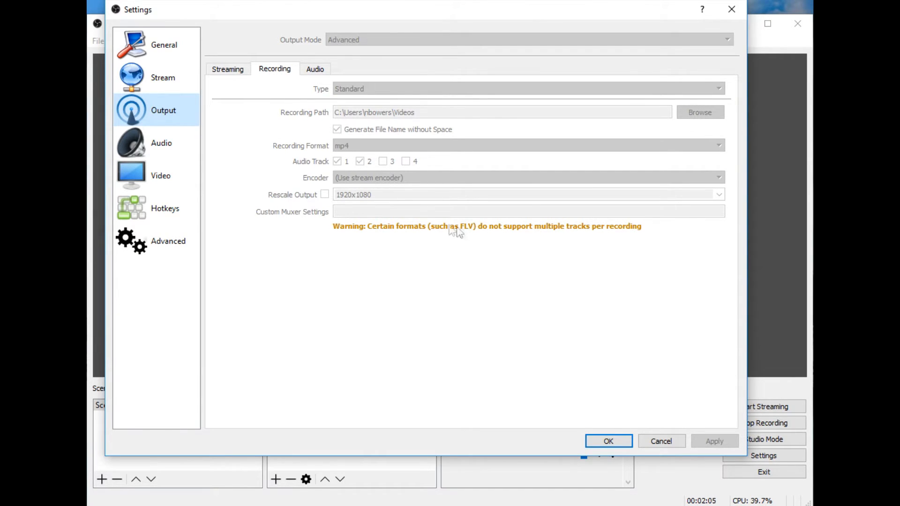
- View the Audio tab listing Game Audio and Voice Over tracks at 256 bitrate
click(315, 69)
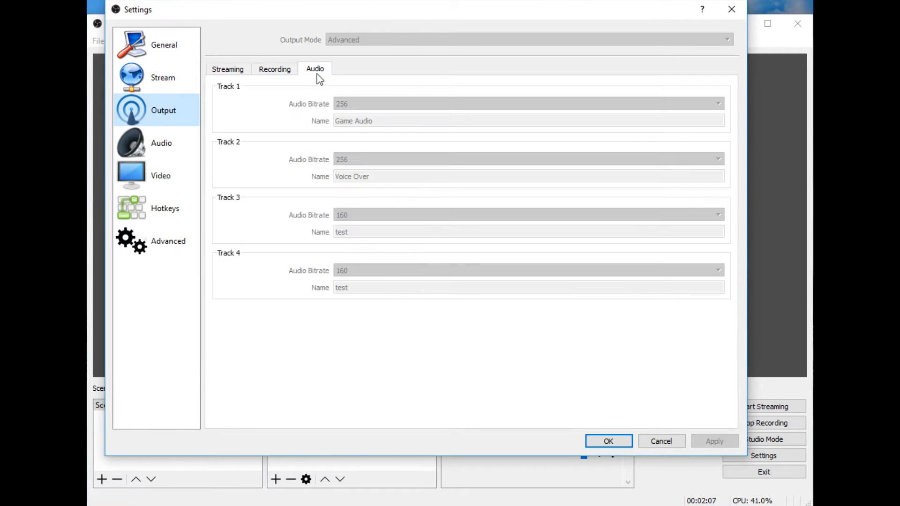
mouse_move(315, 71)
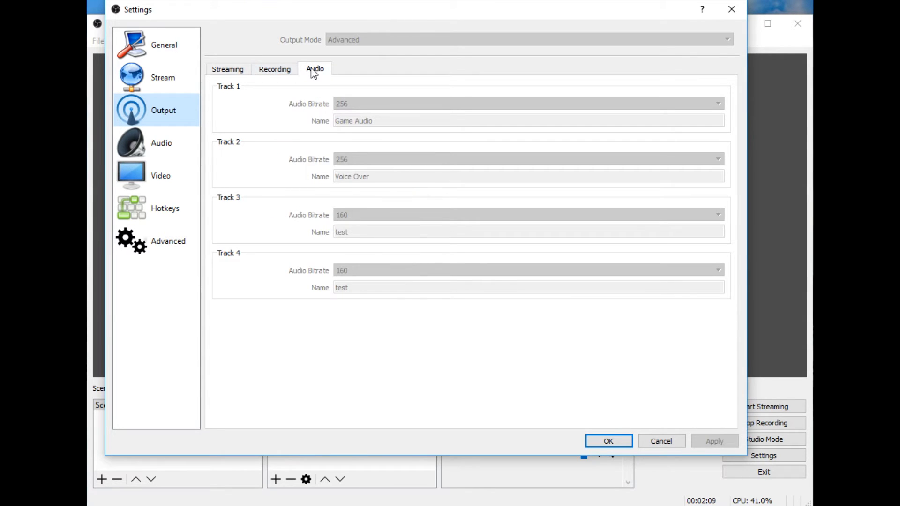
mouse_move(268, 185)
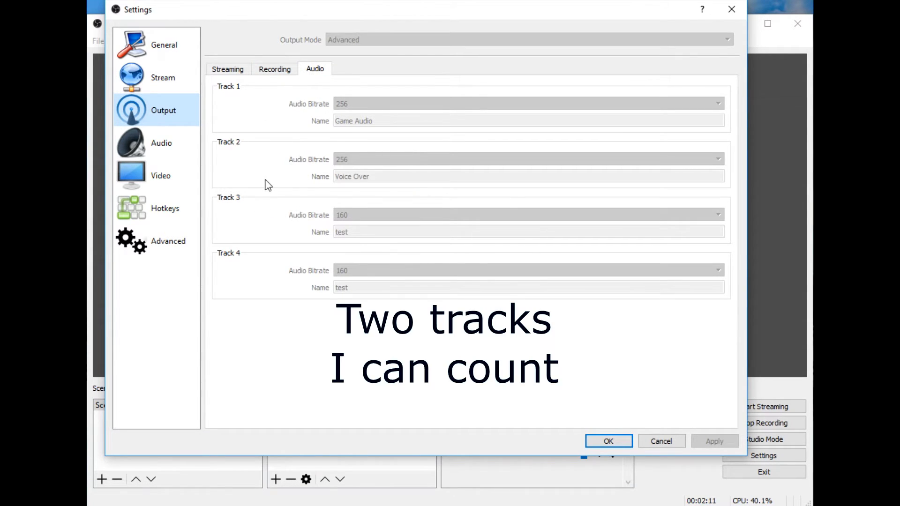
mouse_move(347, 110)
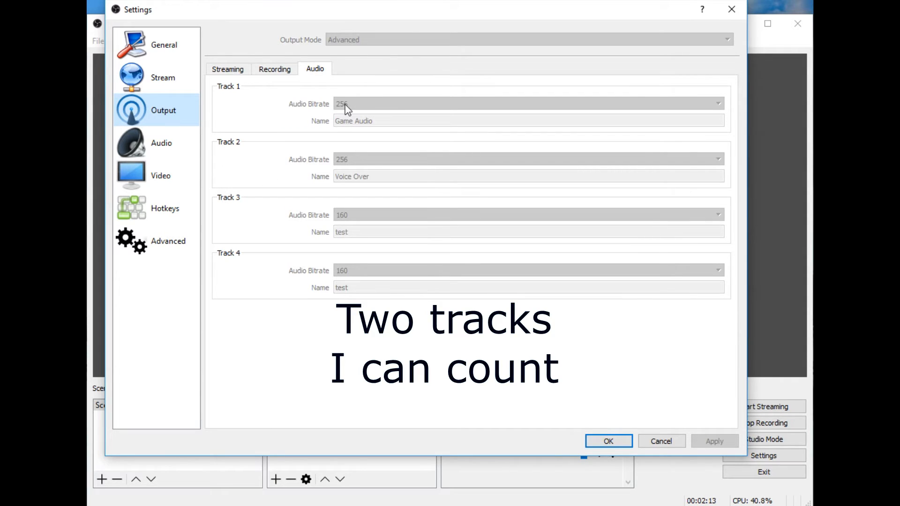
mouse_move(351, 128)
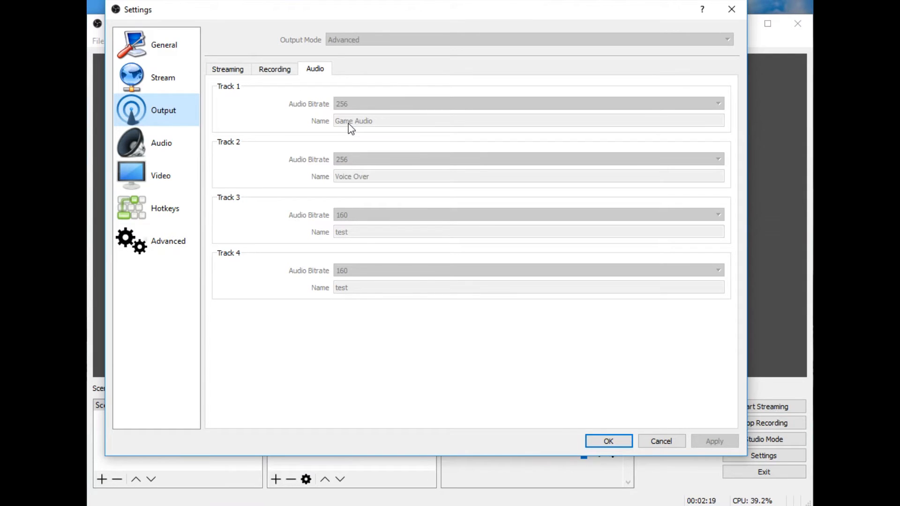
mouse_move(341, 167)
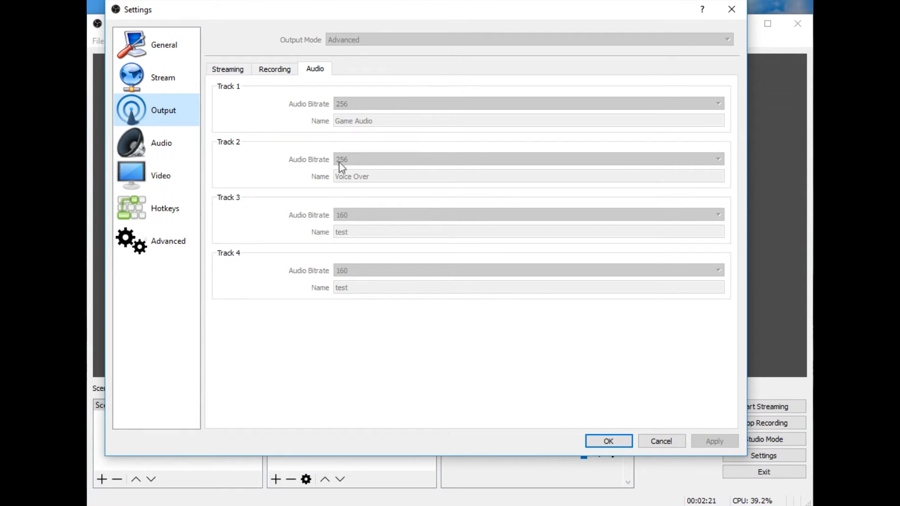
mouse_move(307, 166)
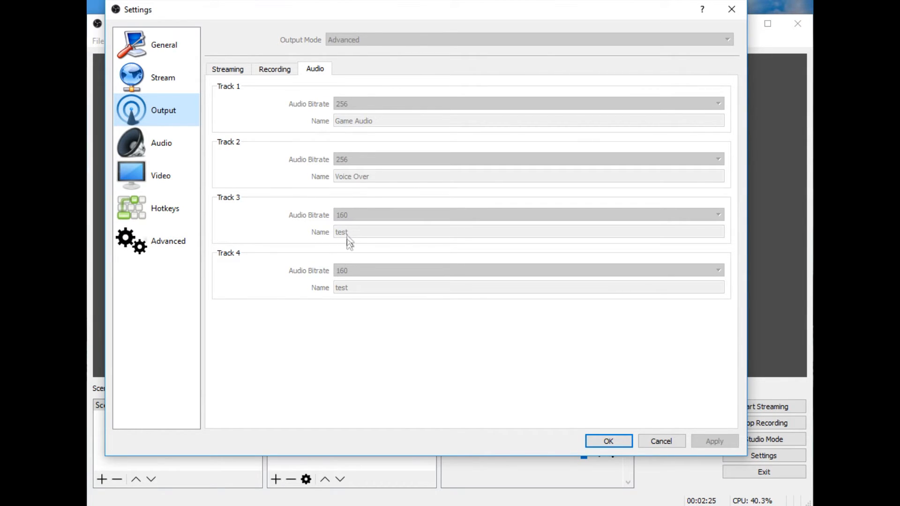
mouse_move(332, 264)
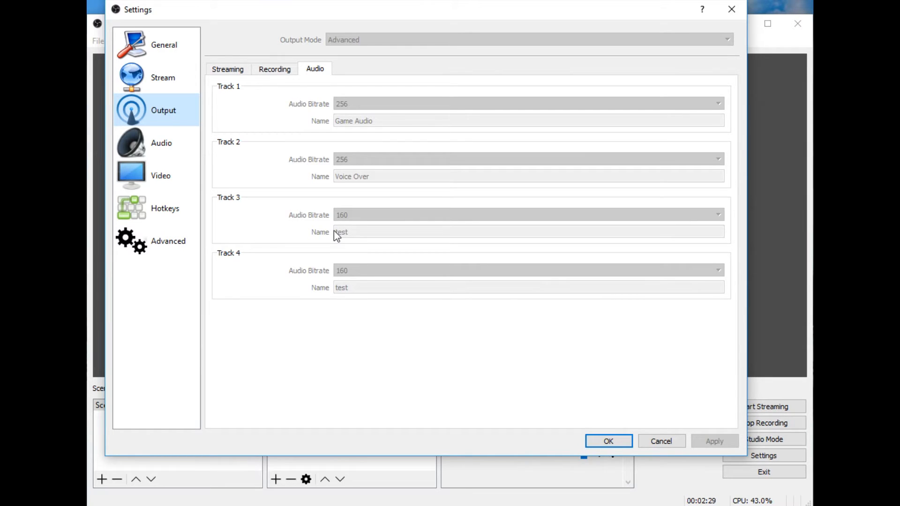
click(161, 143)
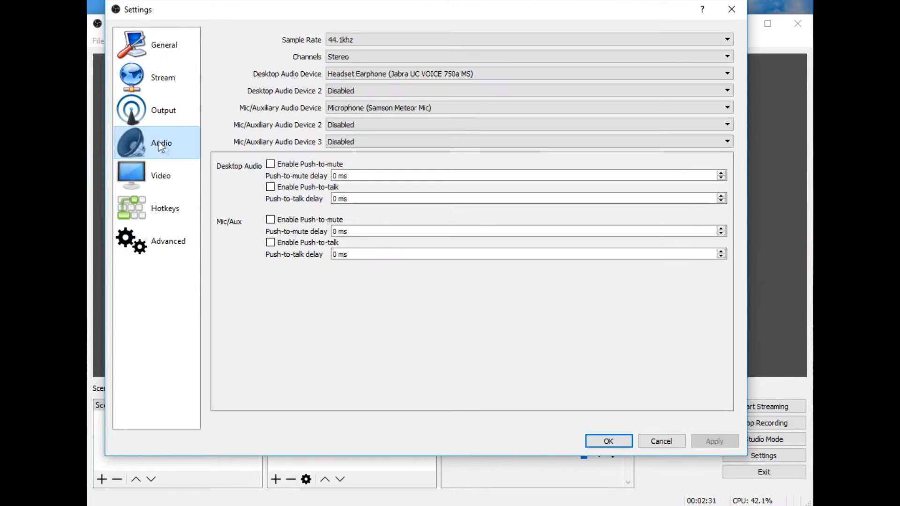
mouse_move(271, 47)
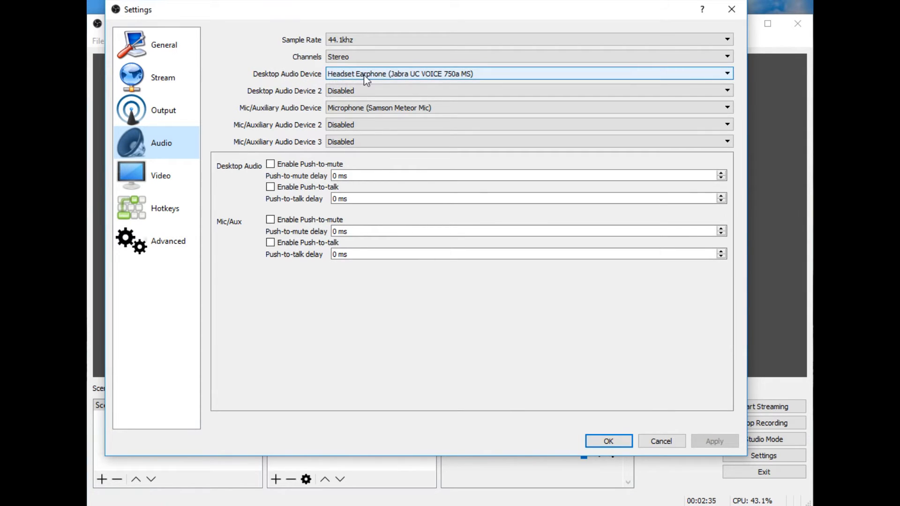
mouse_move(384, 80)
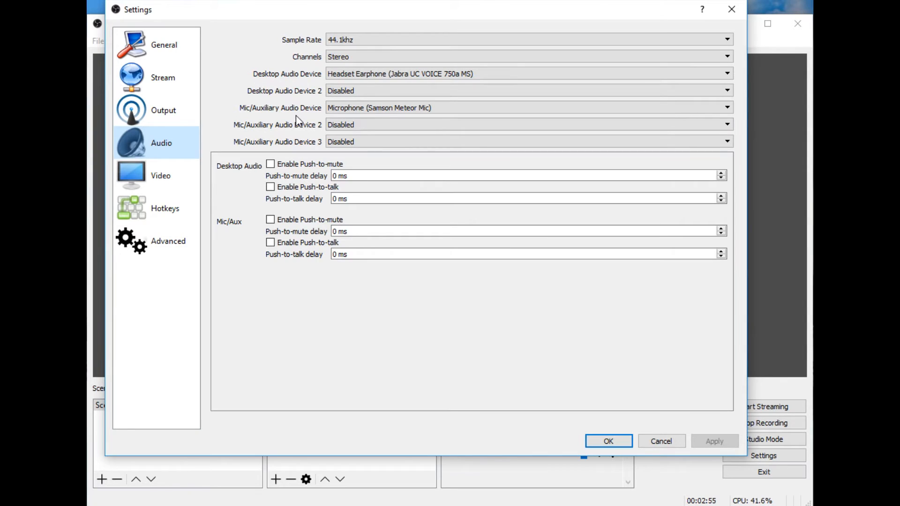
mouse_move(164, 110)
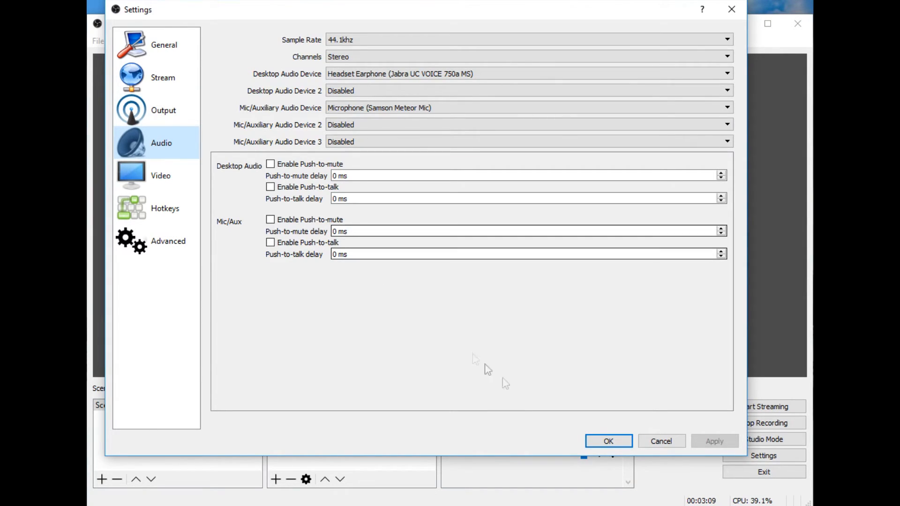
click(608, 441)
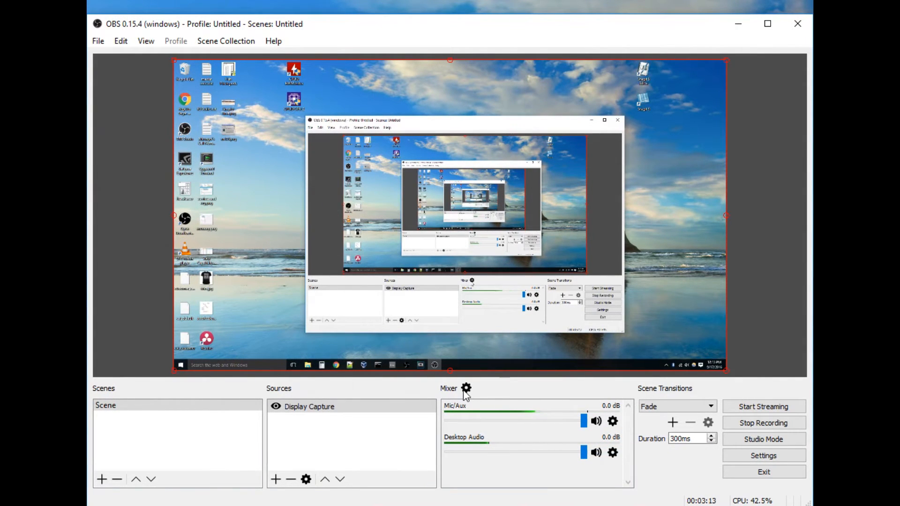
click(467, 388)
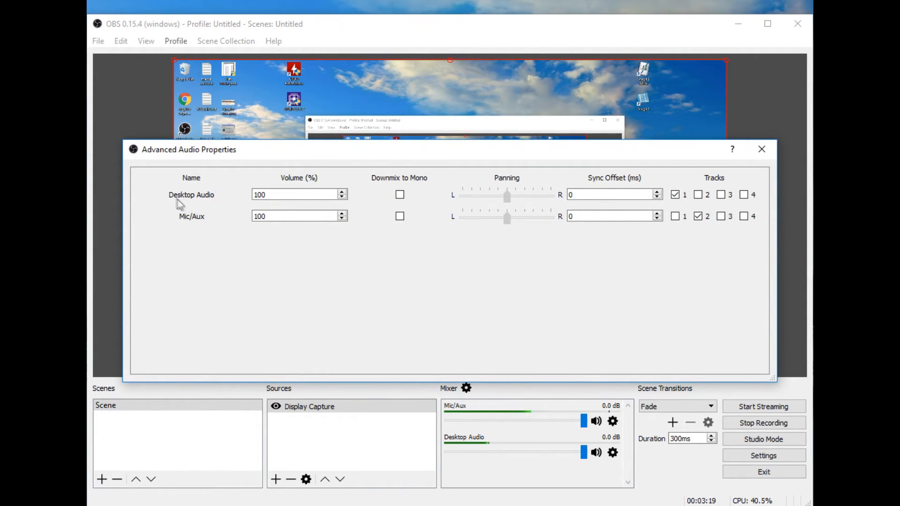
mouse_move(206, 200)
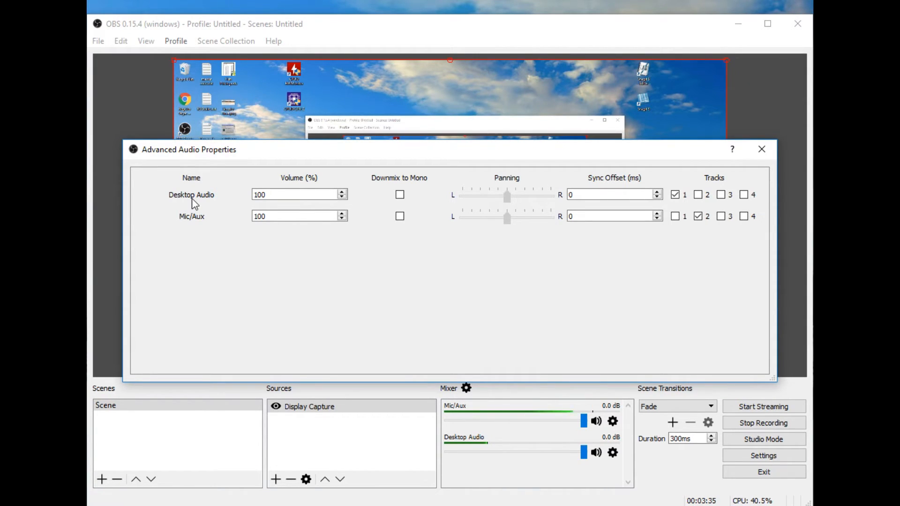
click(675, 195)
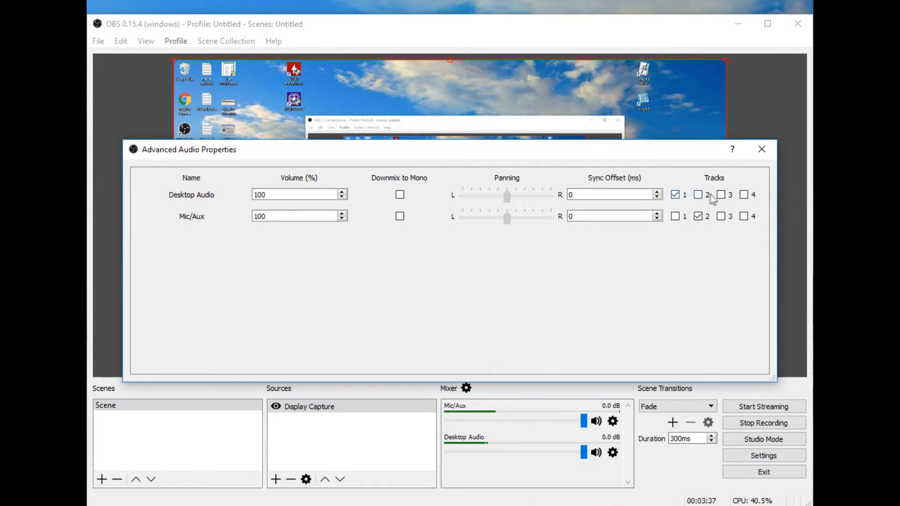
click(675, 195)
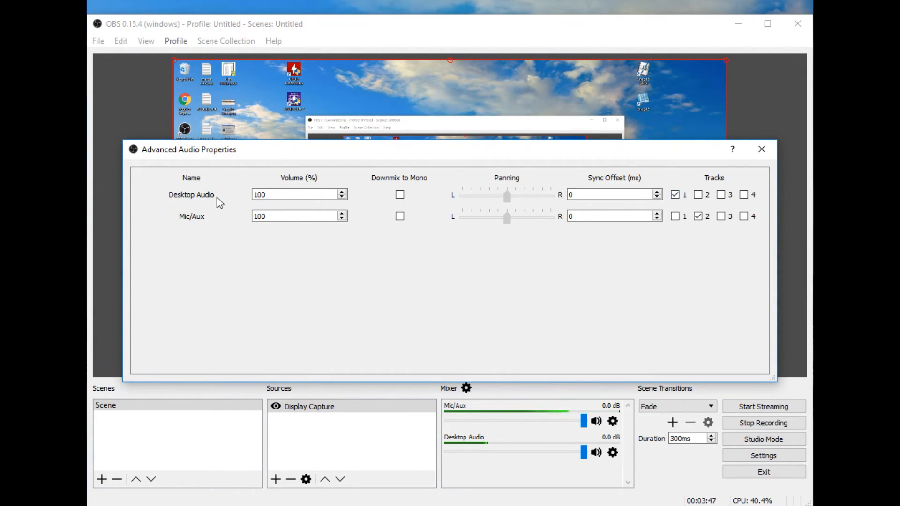
mouse_move(192, 222)
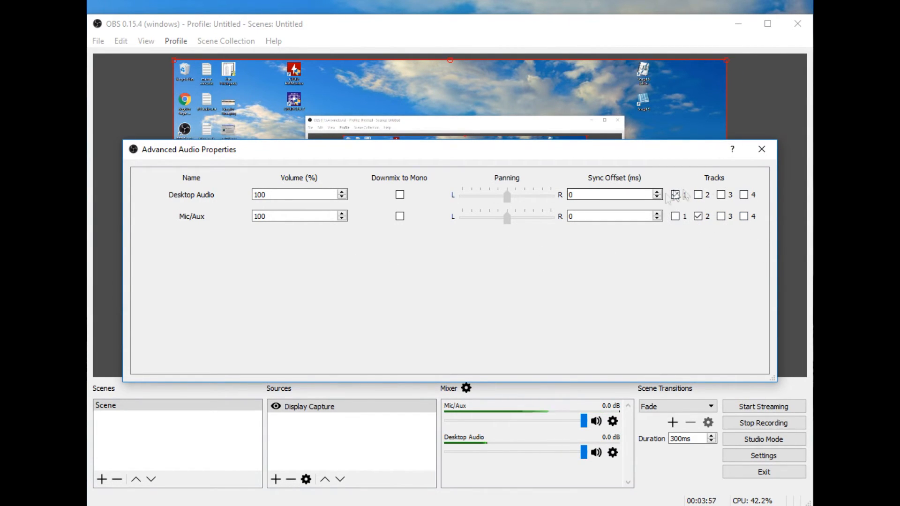
click(761, 149)
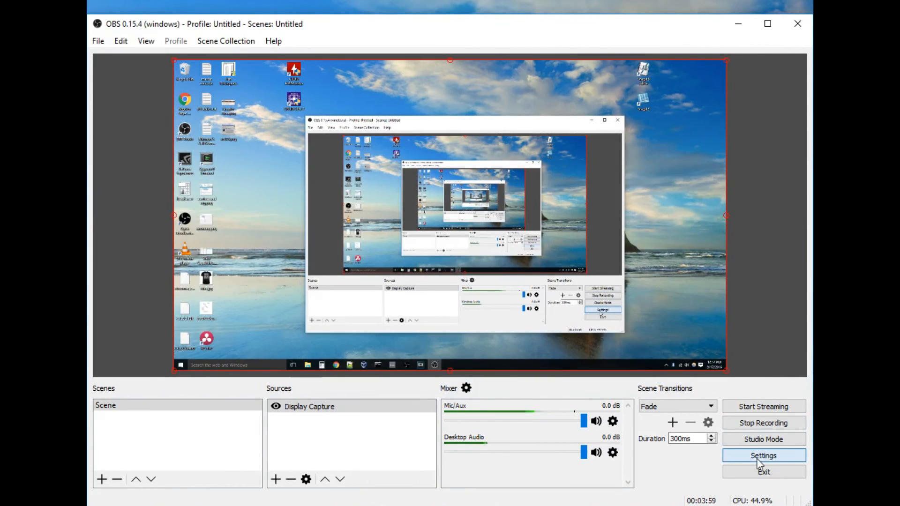
click(762, 455)
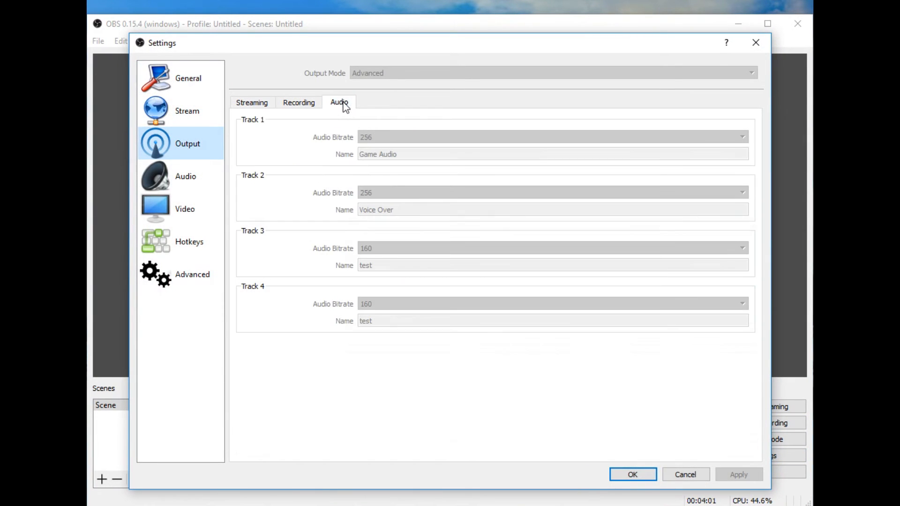
click(299, 102)
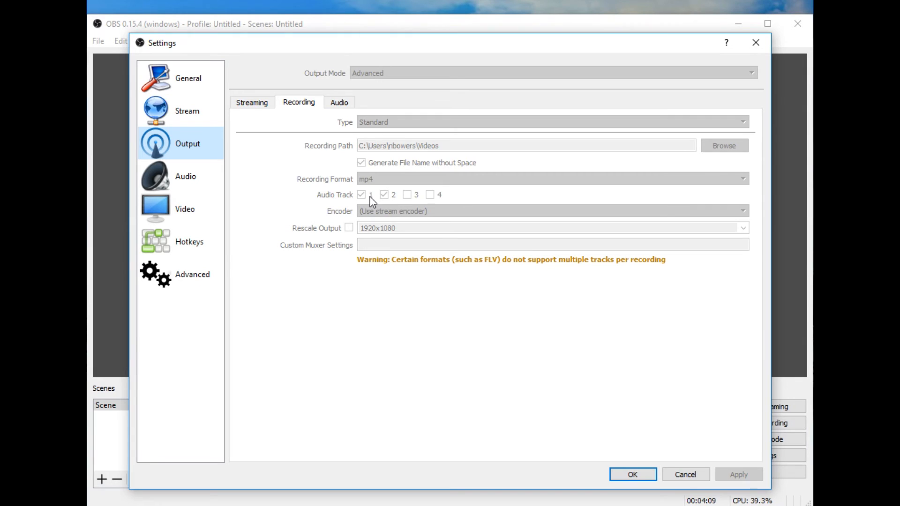
mouse_move(430, 203)
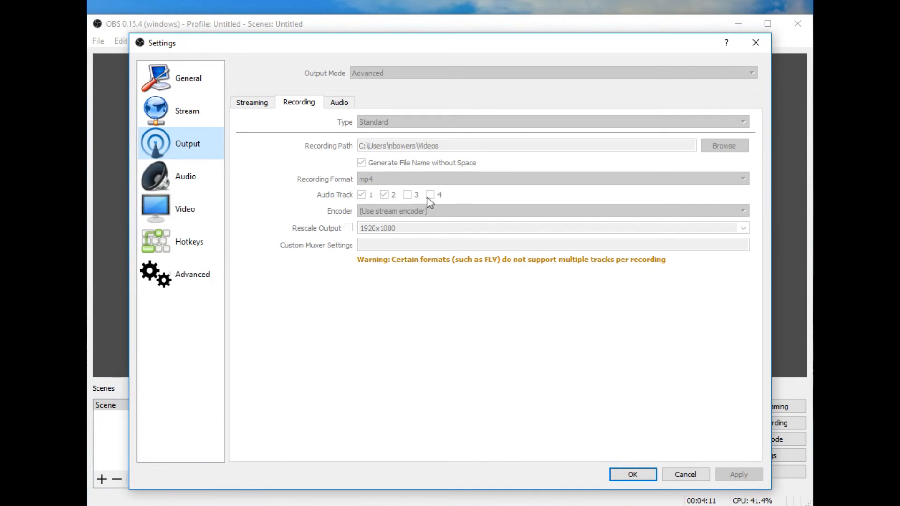
mouse_move(538, 311)
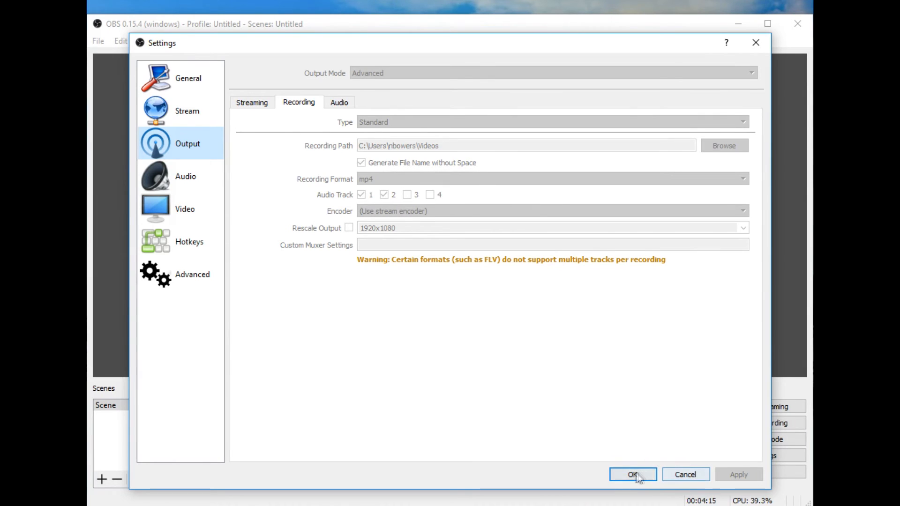
mouse_move(694, 475)
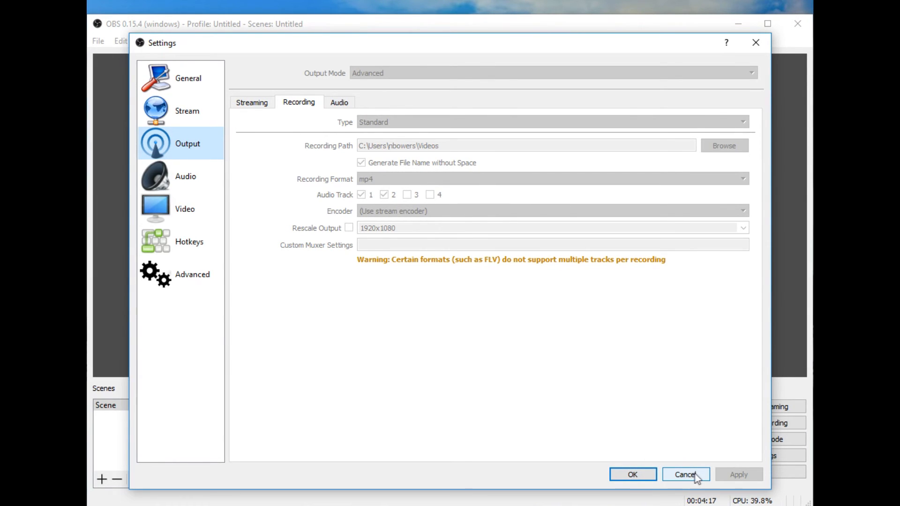
click(685, 475)
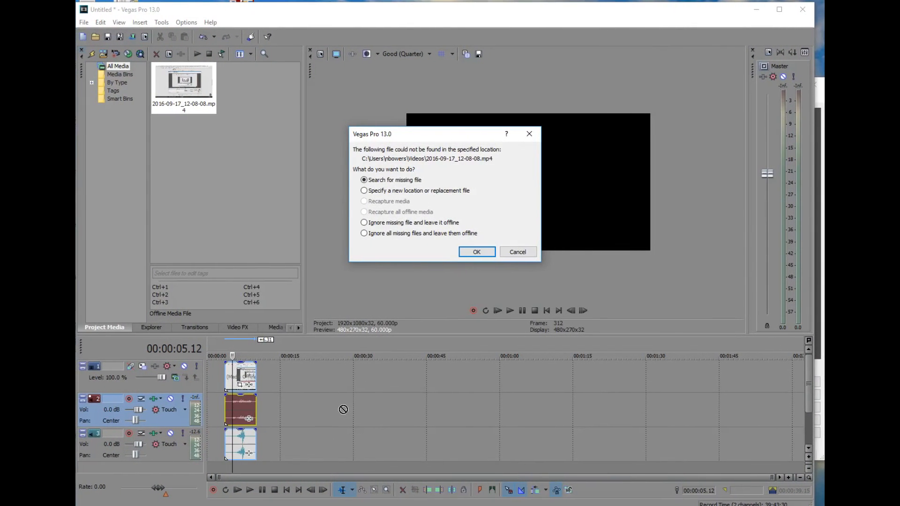
- Confirm the missing-file search to browse the Videos folder for the recording
click(476, 252)
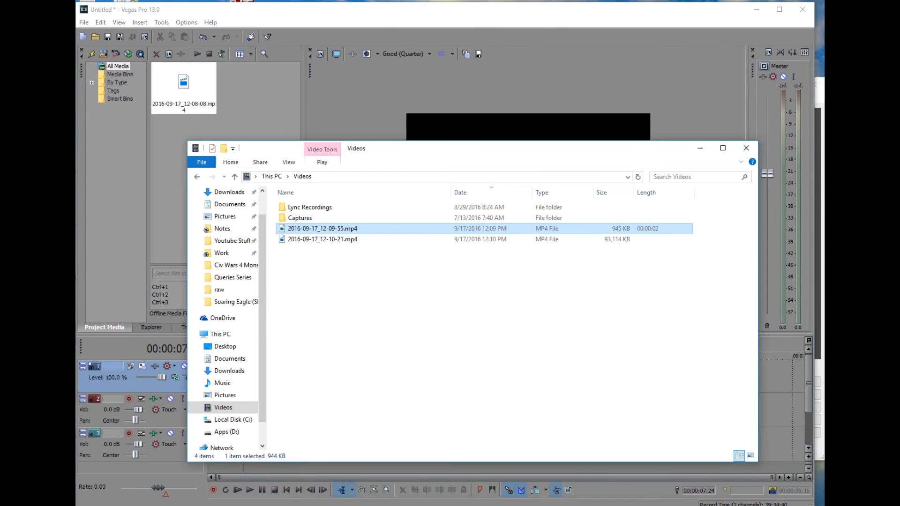
mouse_move(292, 474)
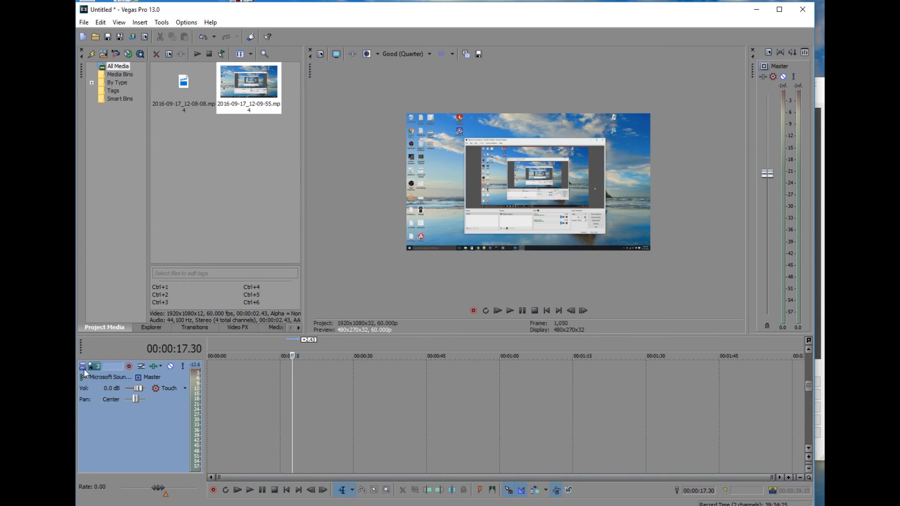
- Add 2016-09-17_12-09-55.mp4 to the timeline and select its video and second audio events
right_click(86, 368)
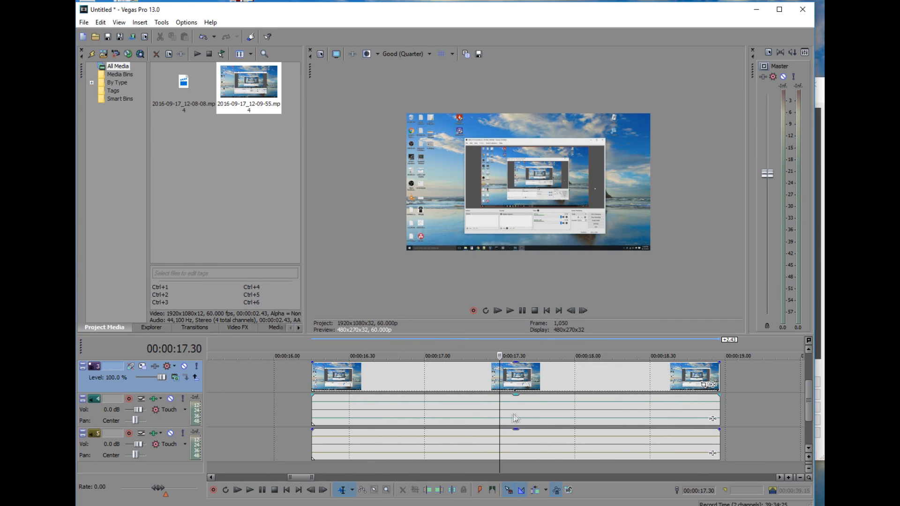
click(394, 447)
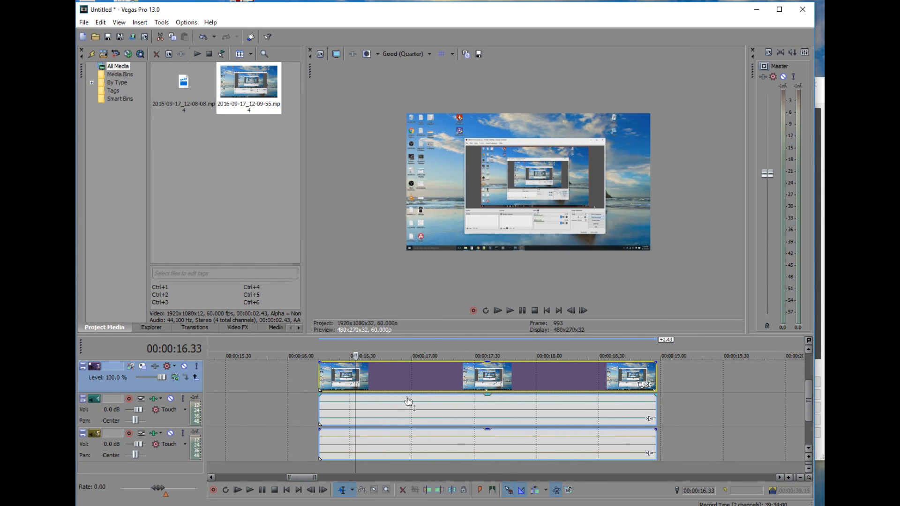
mouse_move(398, 411)
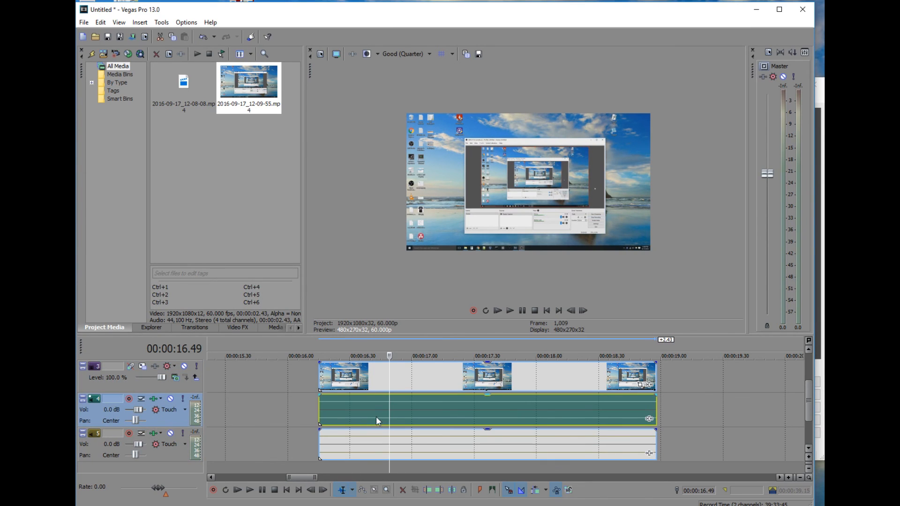
mouse_move(619, 417)
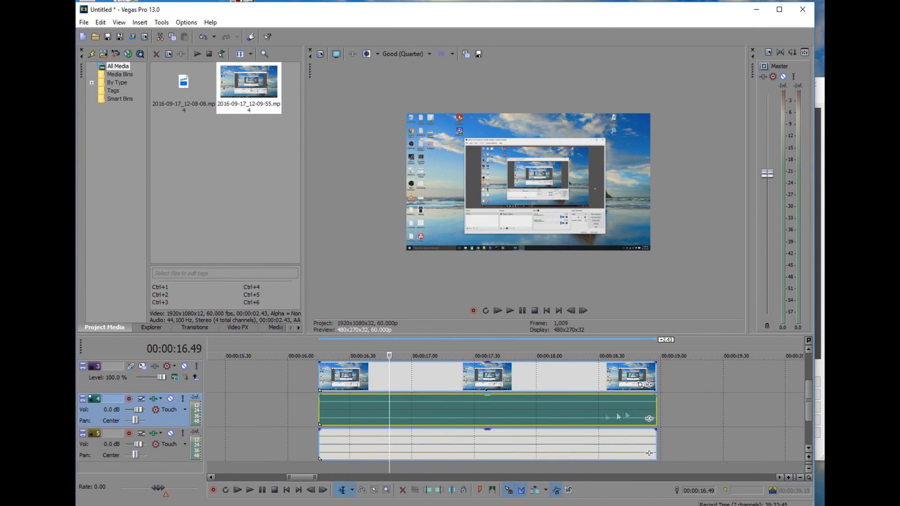
click(510, 444)
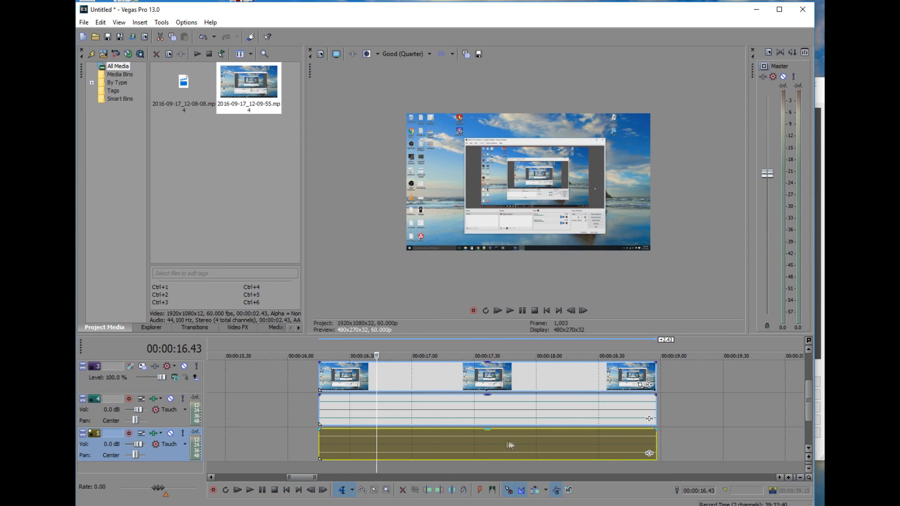
mouse_move(350, 456)
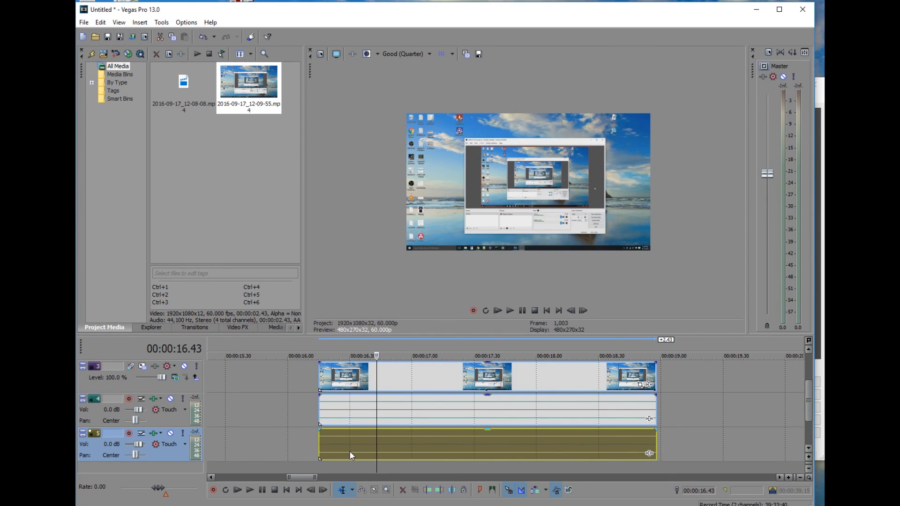